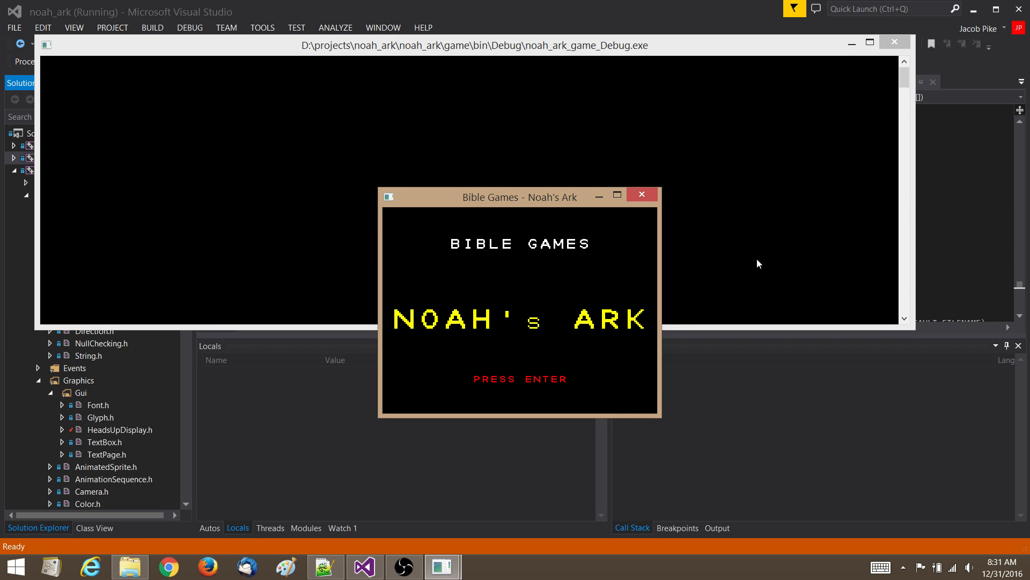
- Confirm the Noah's Ark title screen to continue into the game
key("enter")
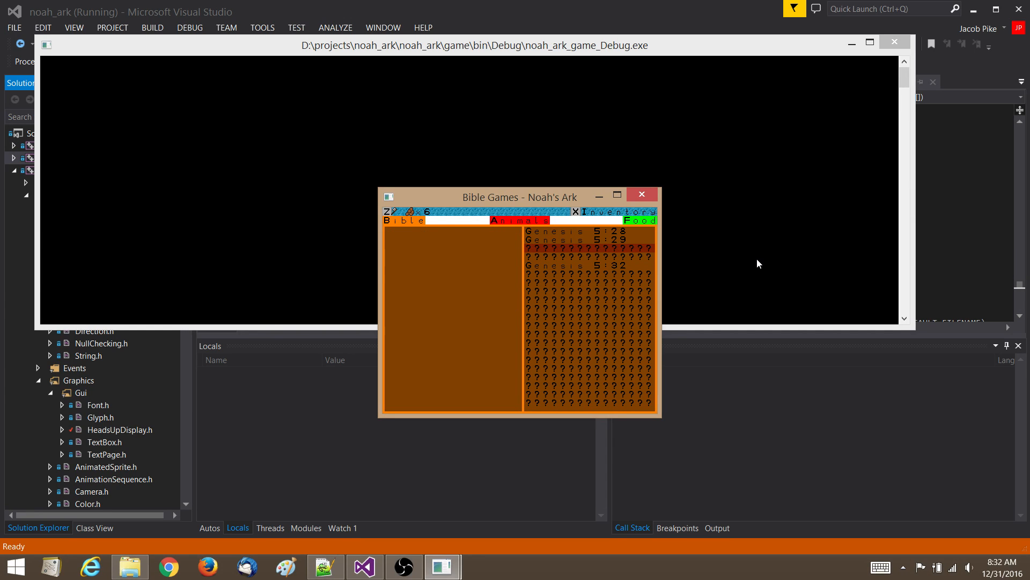
- Close the Bible verse inventory and return to the island overworld map
left_click(575, 266)
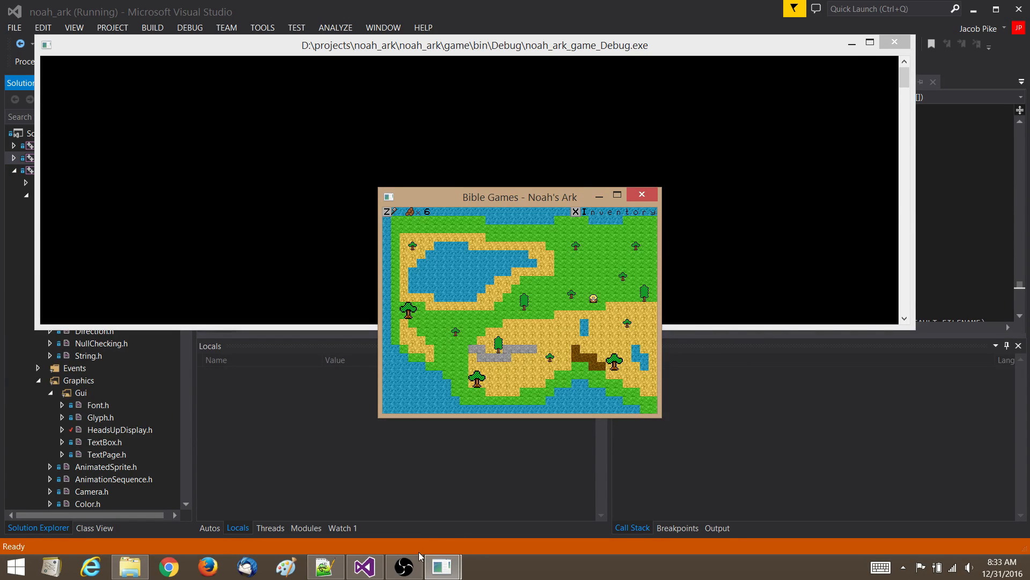
left_click(403, 566)
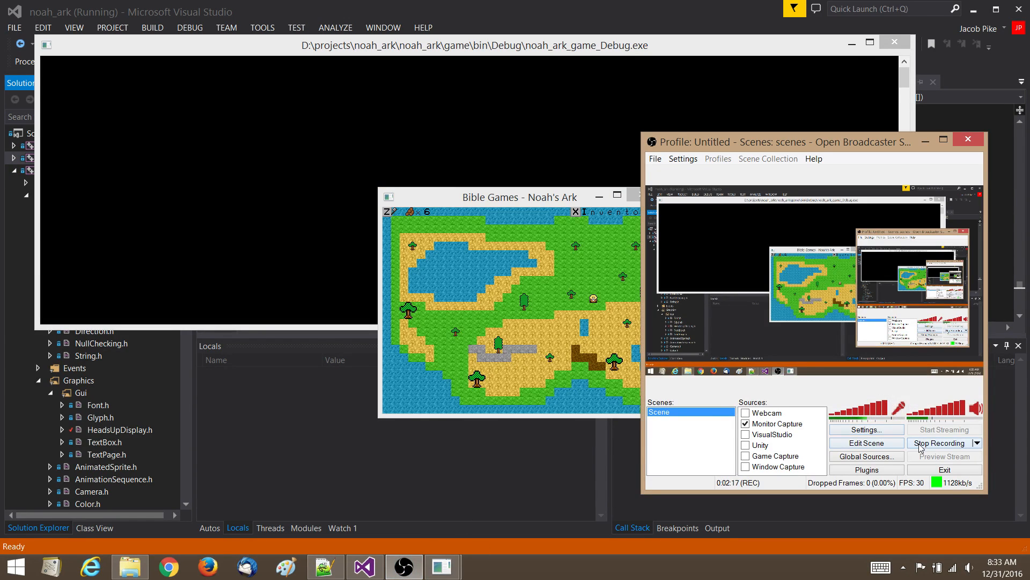